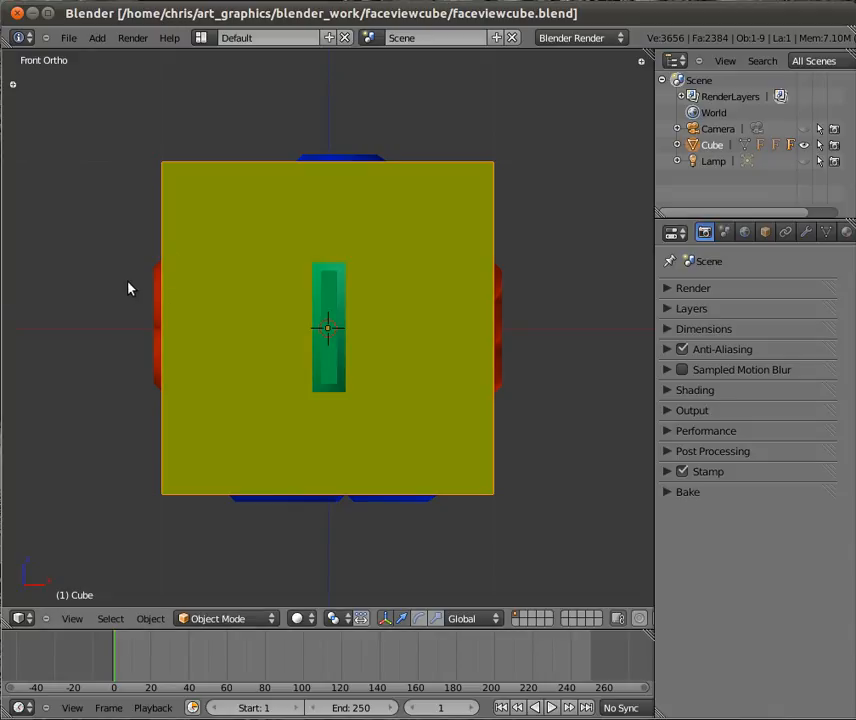
mouse_move(128, 276)
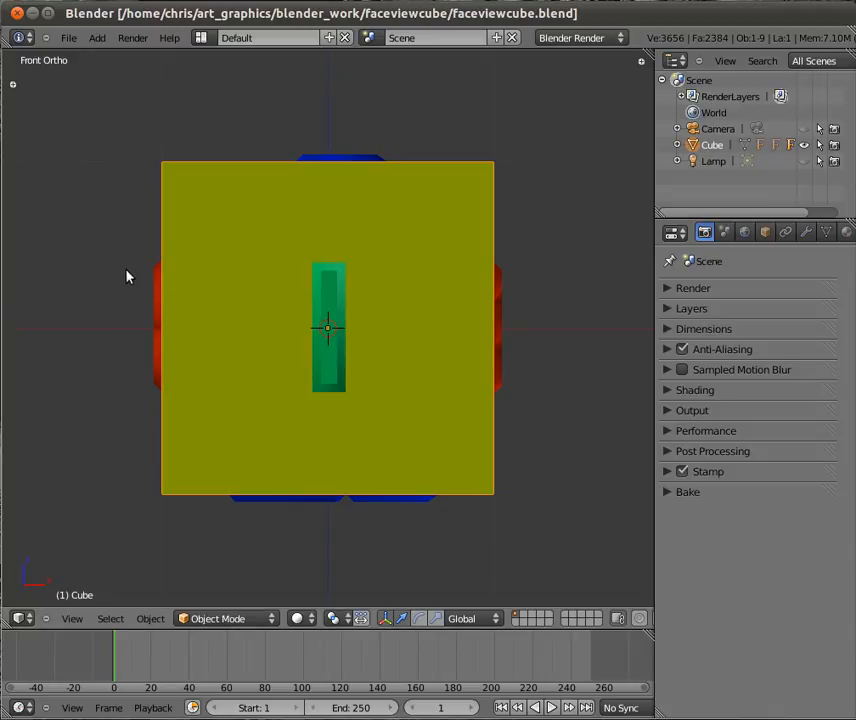
mouse_move(84, 324)
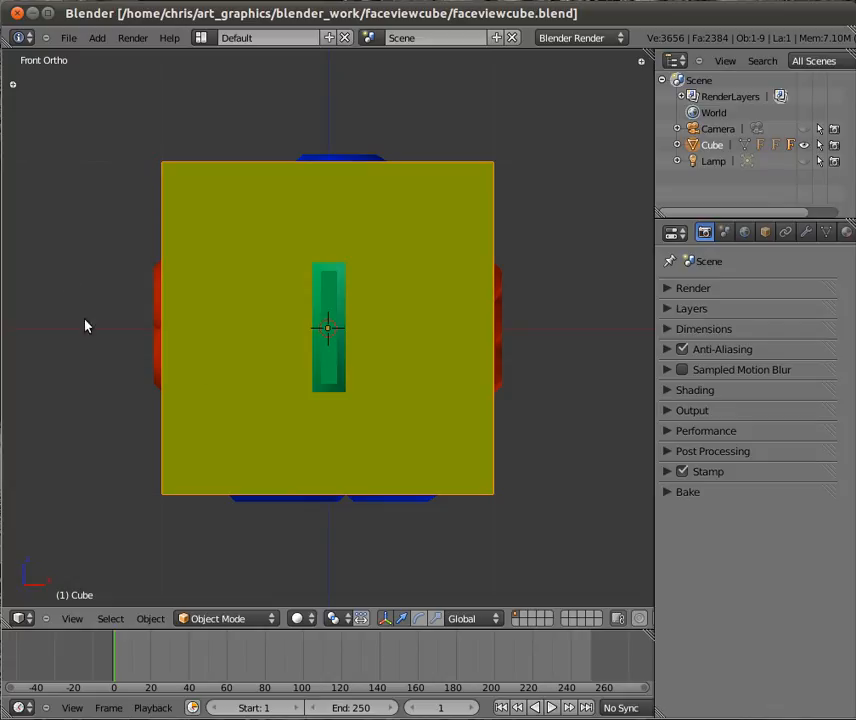
mouse_move(330, 356)
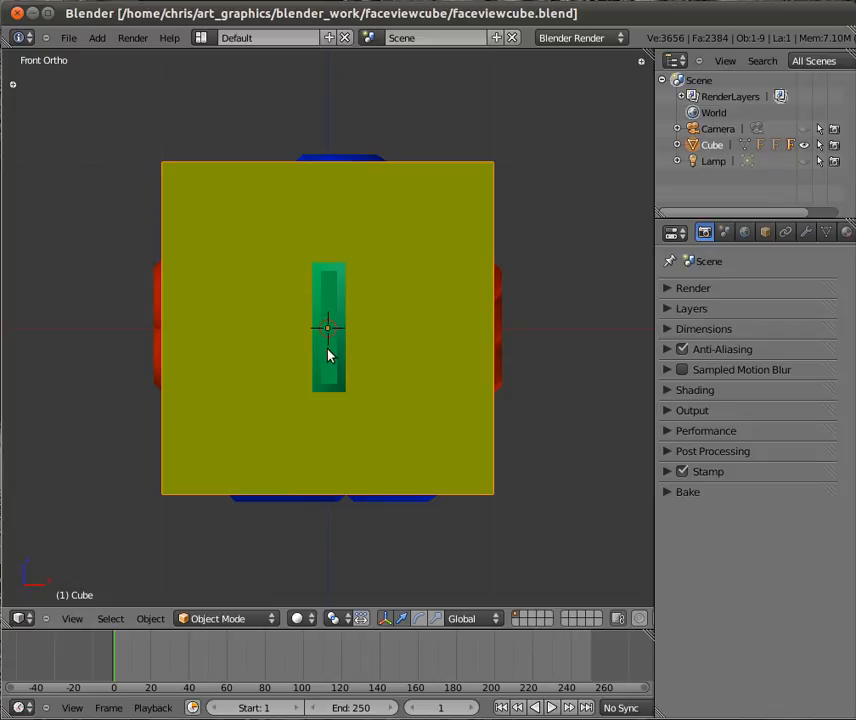